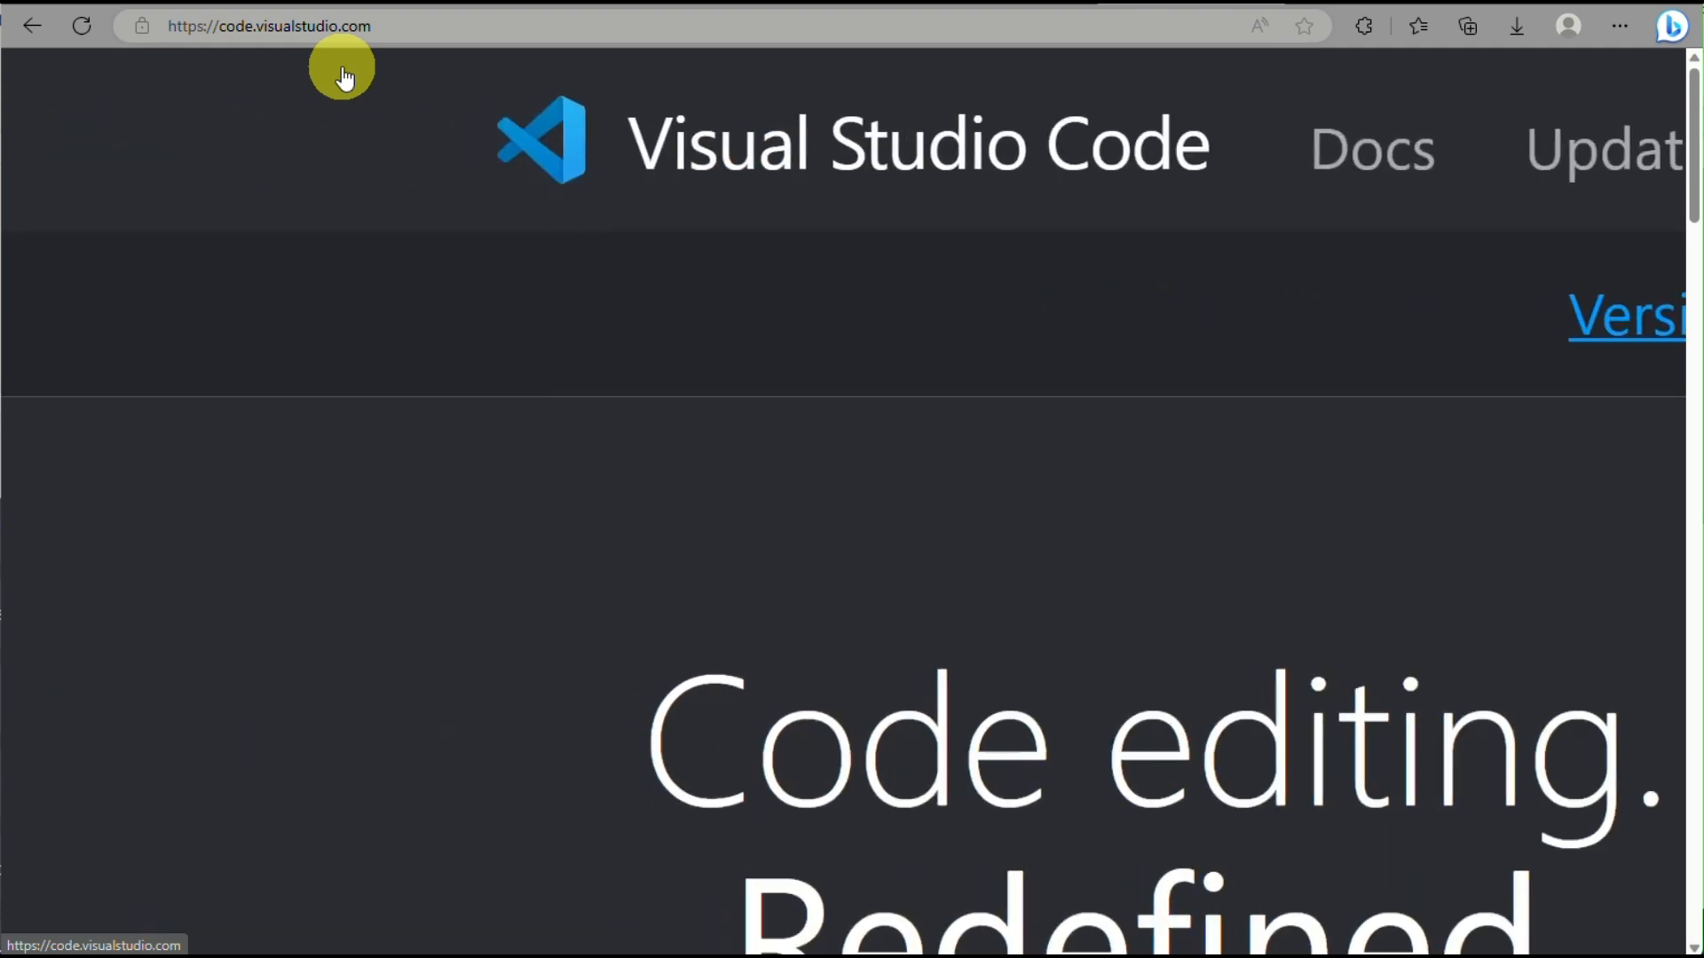
mouse_move(991, 183)
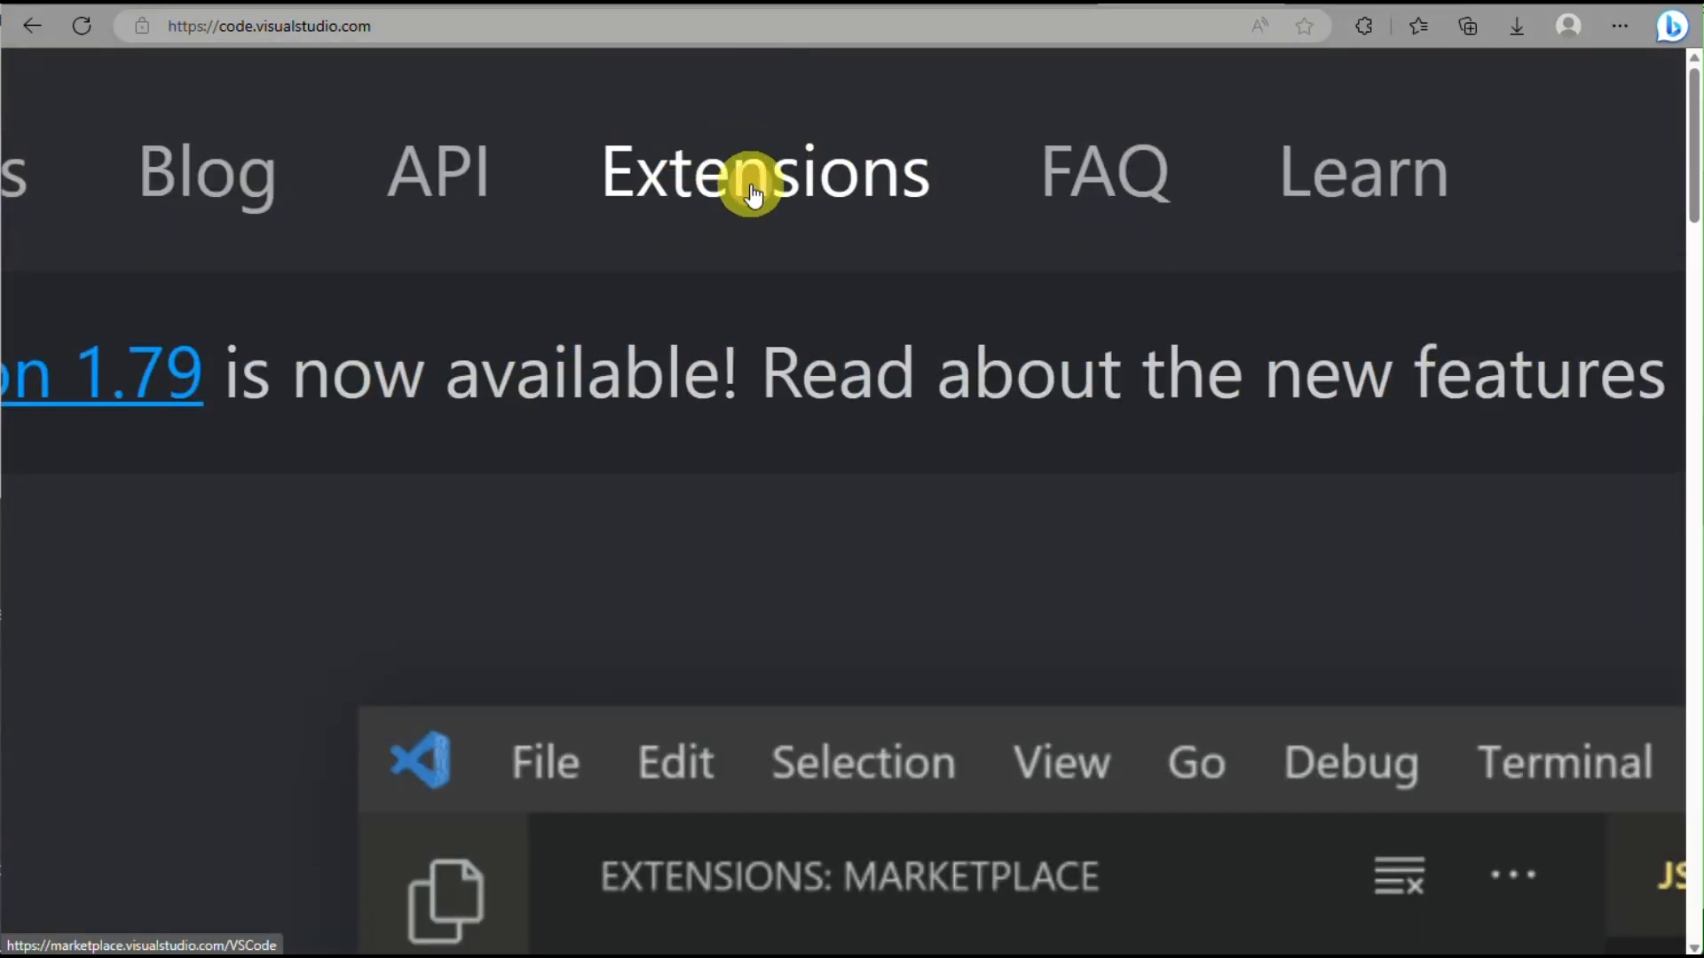
Step: Search the Visual Studio Code extensions marketplace for 'copilot' to reach GitHub Copilot
left_click(764, 171)
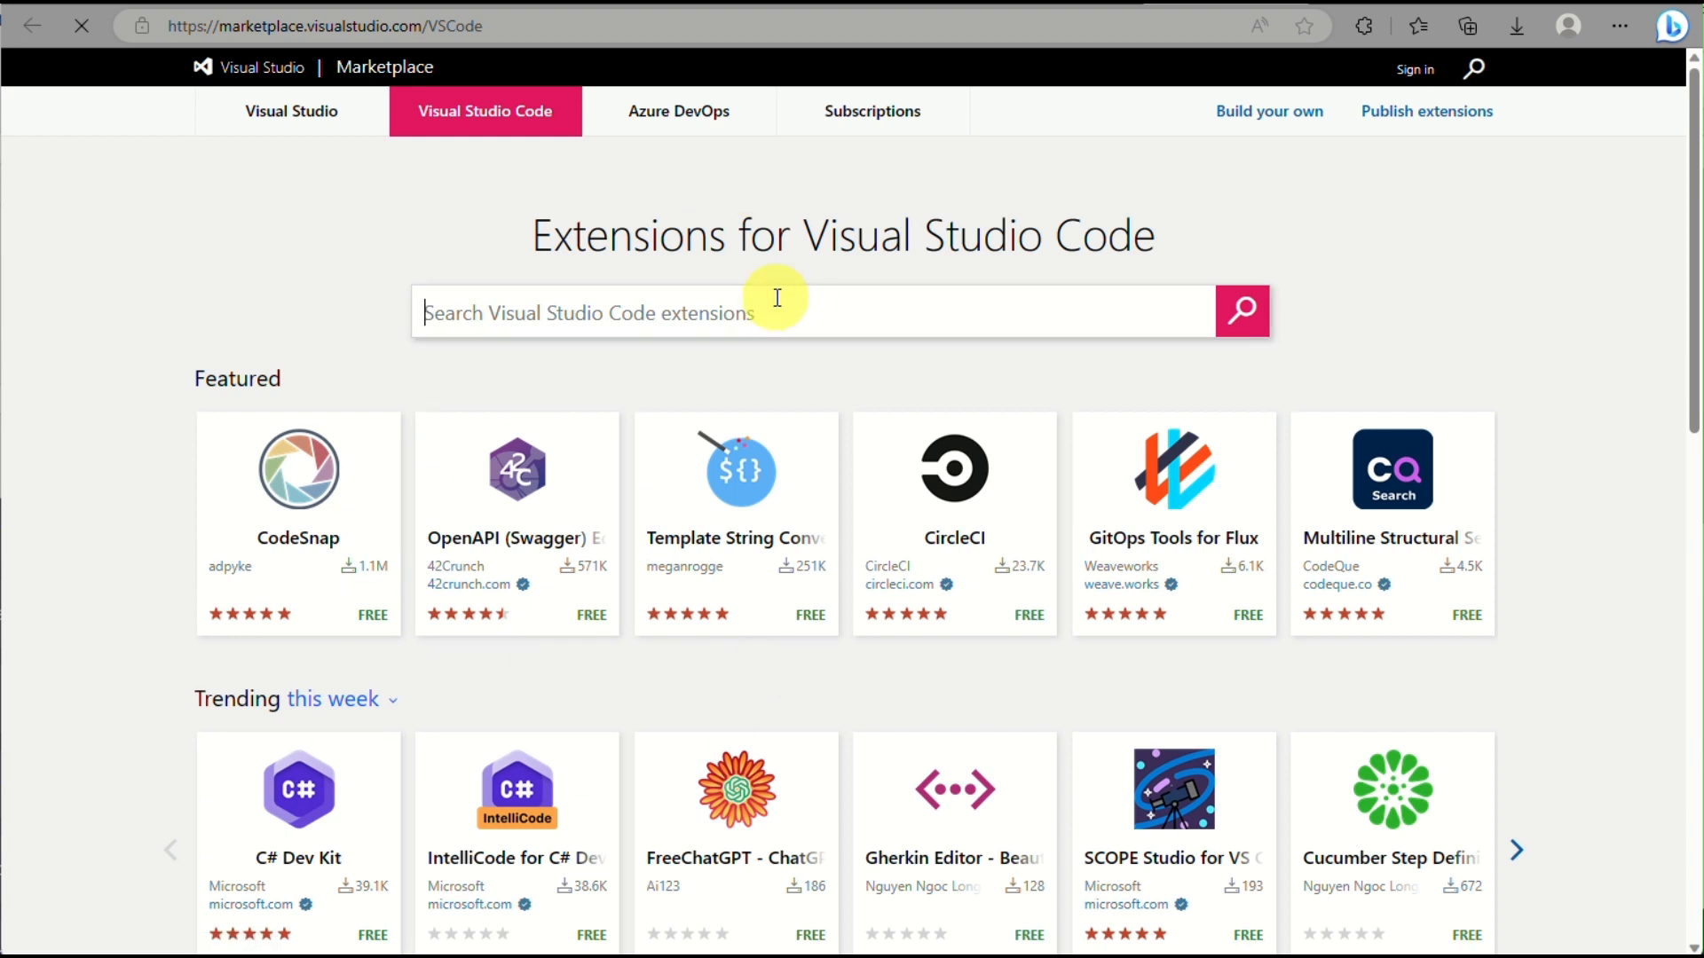
type("copilo")
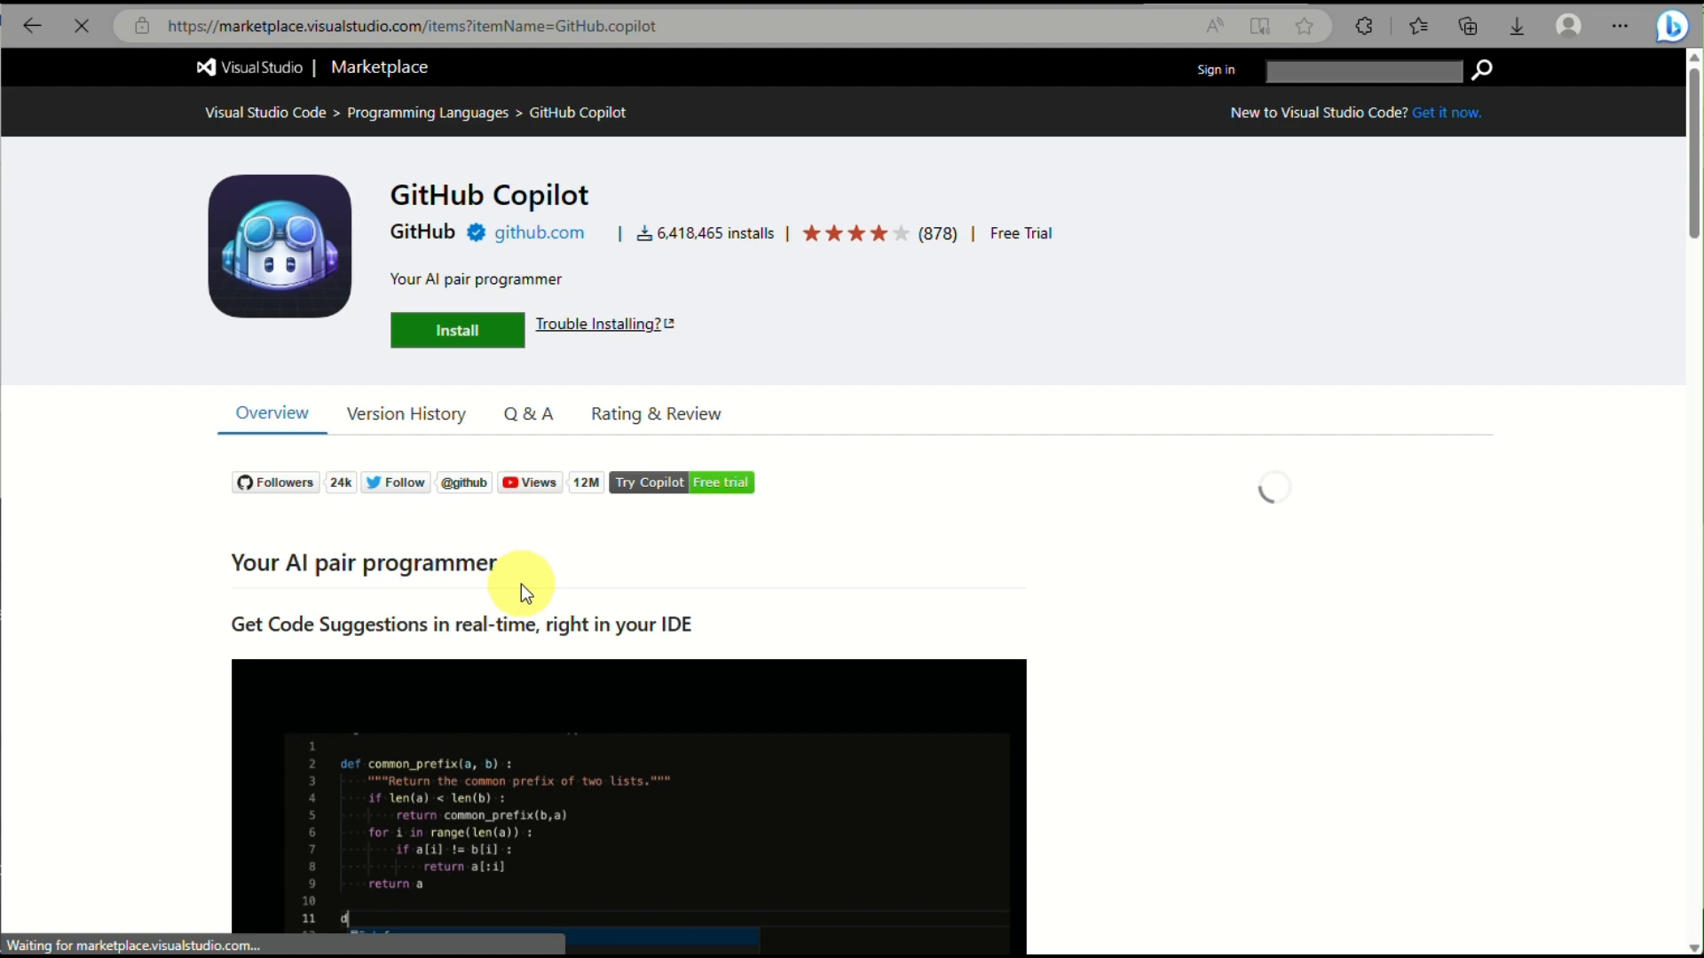
scroll("down", 3)
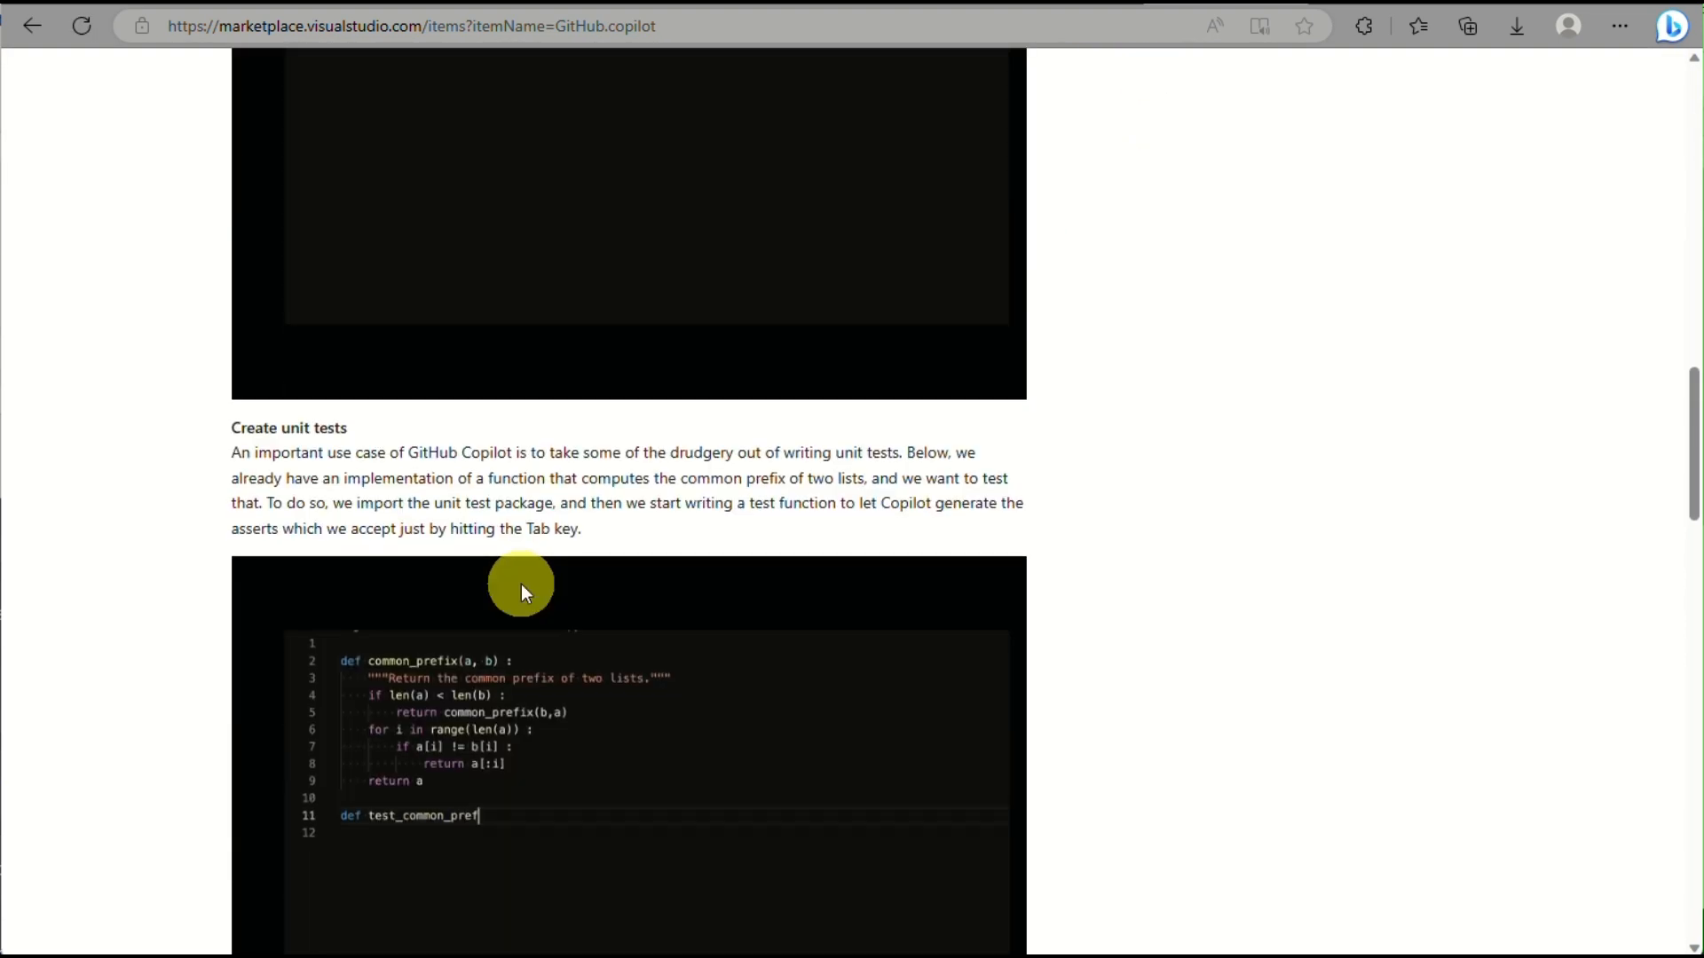
scroll("up", 3)
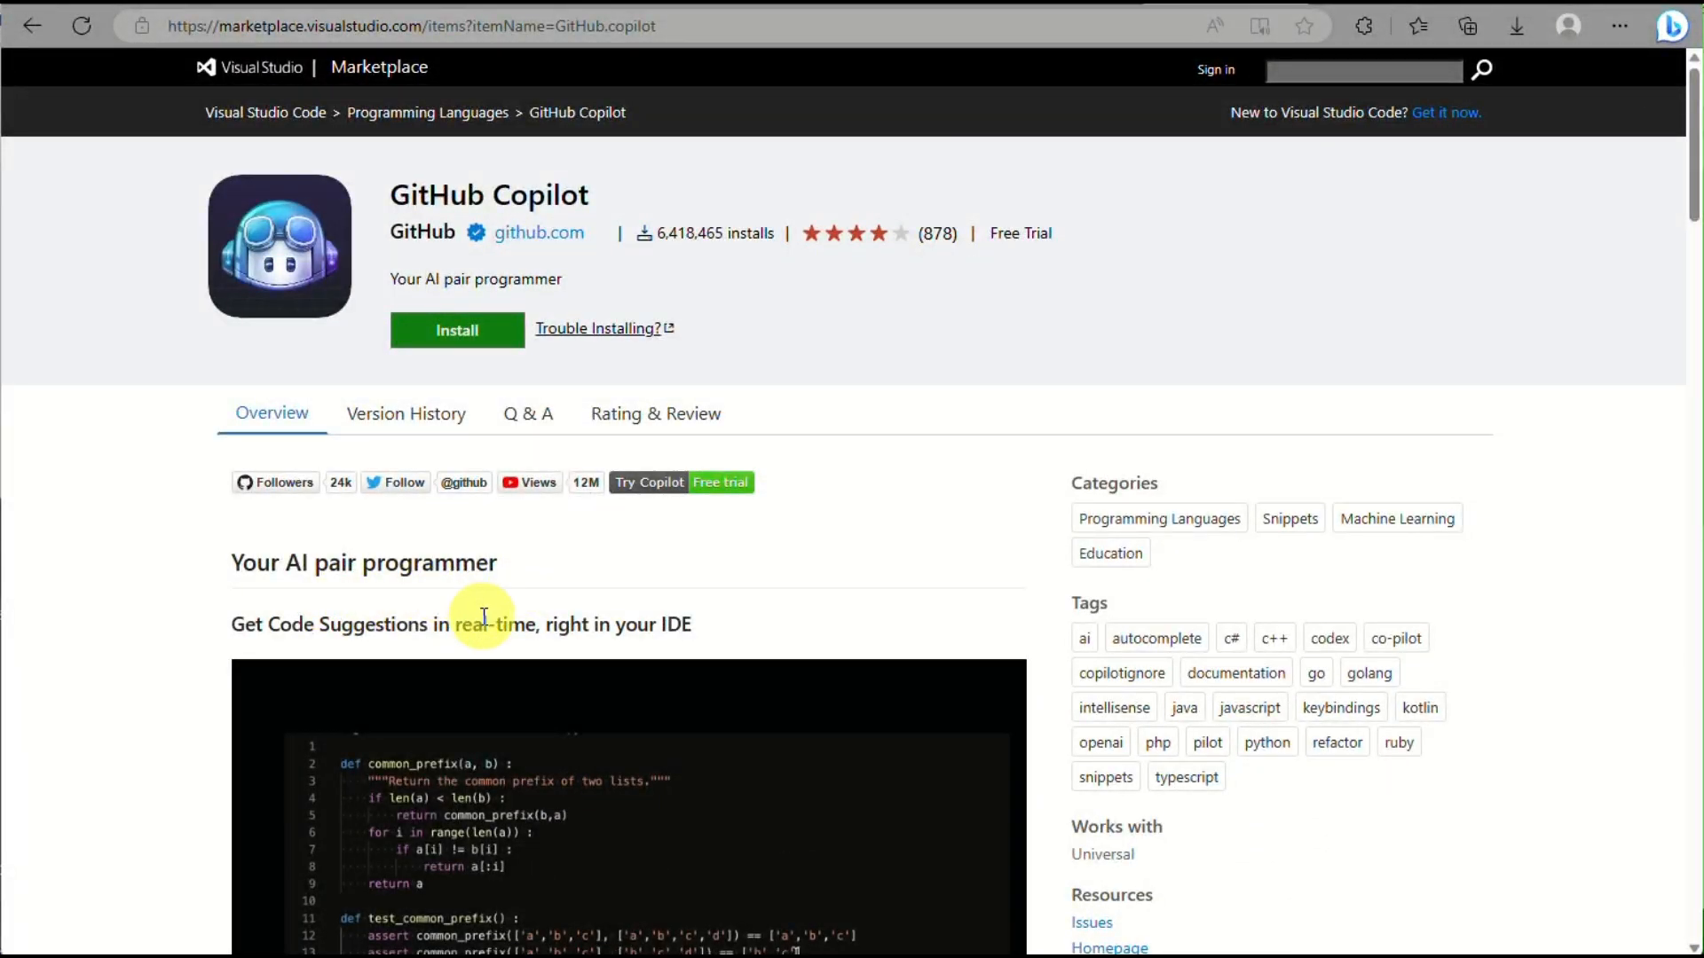
mouse_move(473, 571)
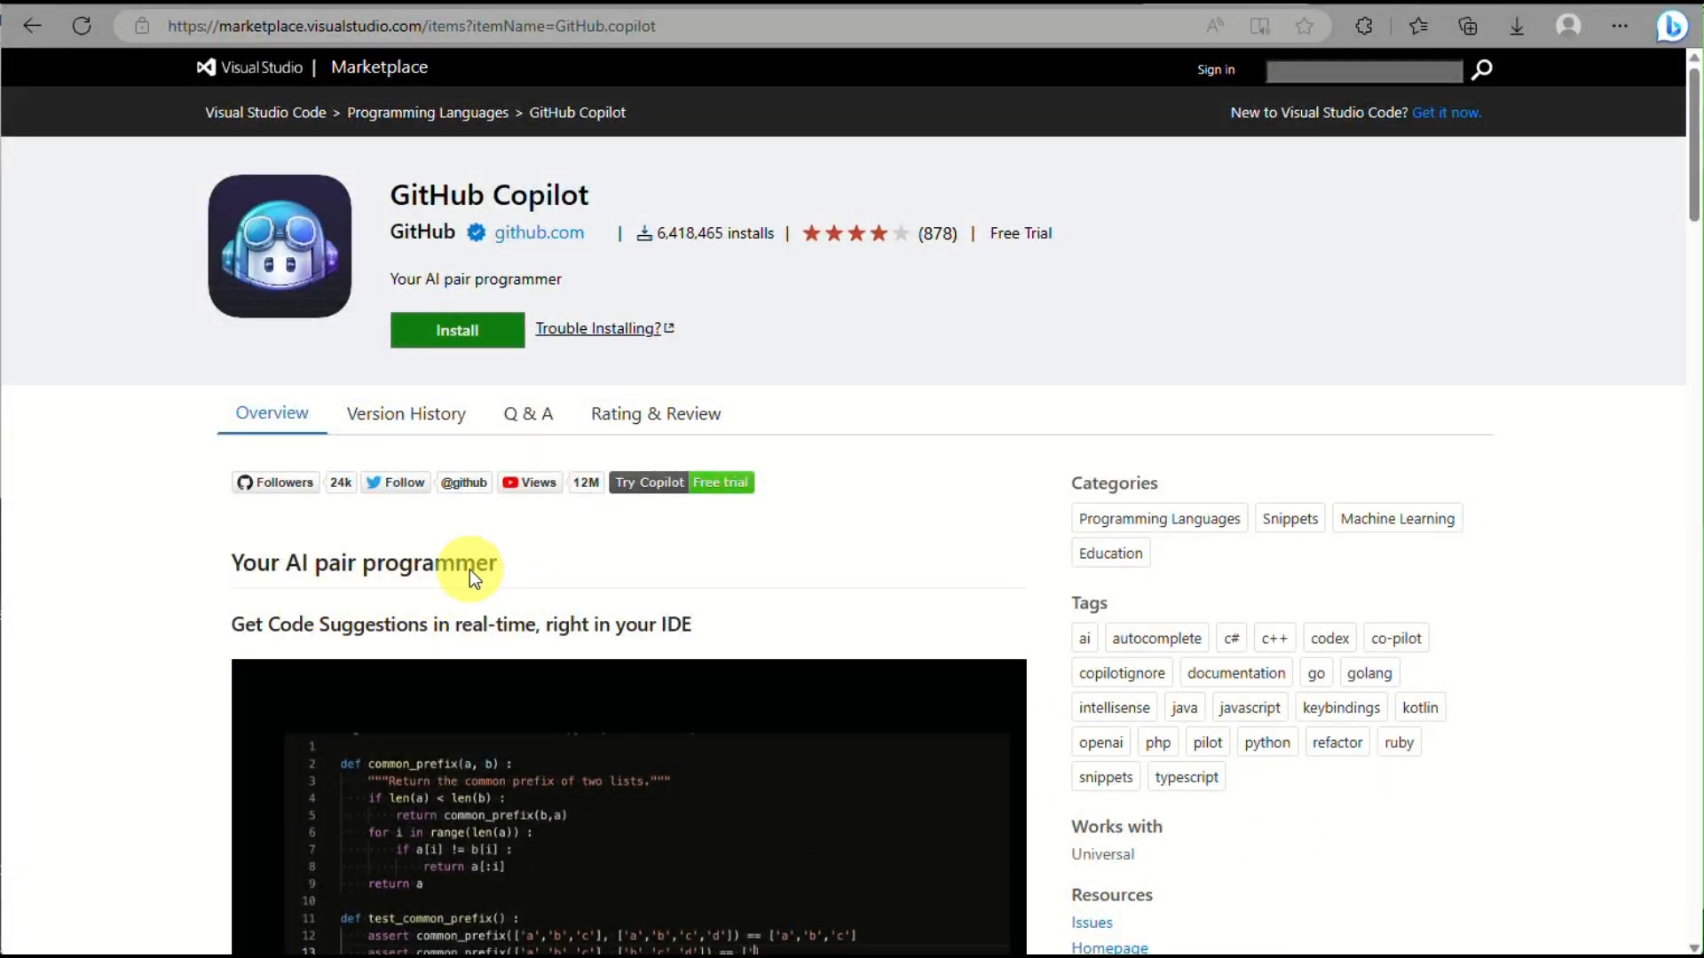
mouse_move(574, 527)
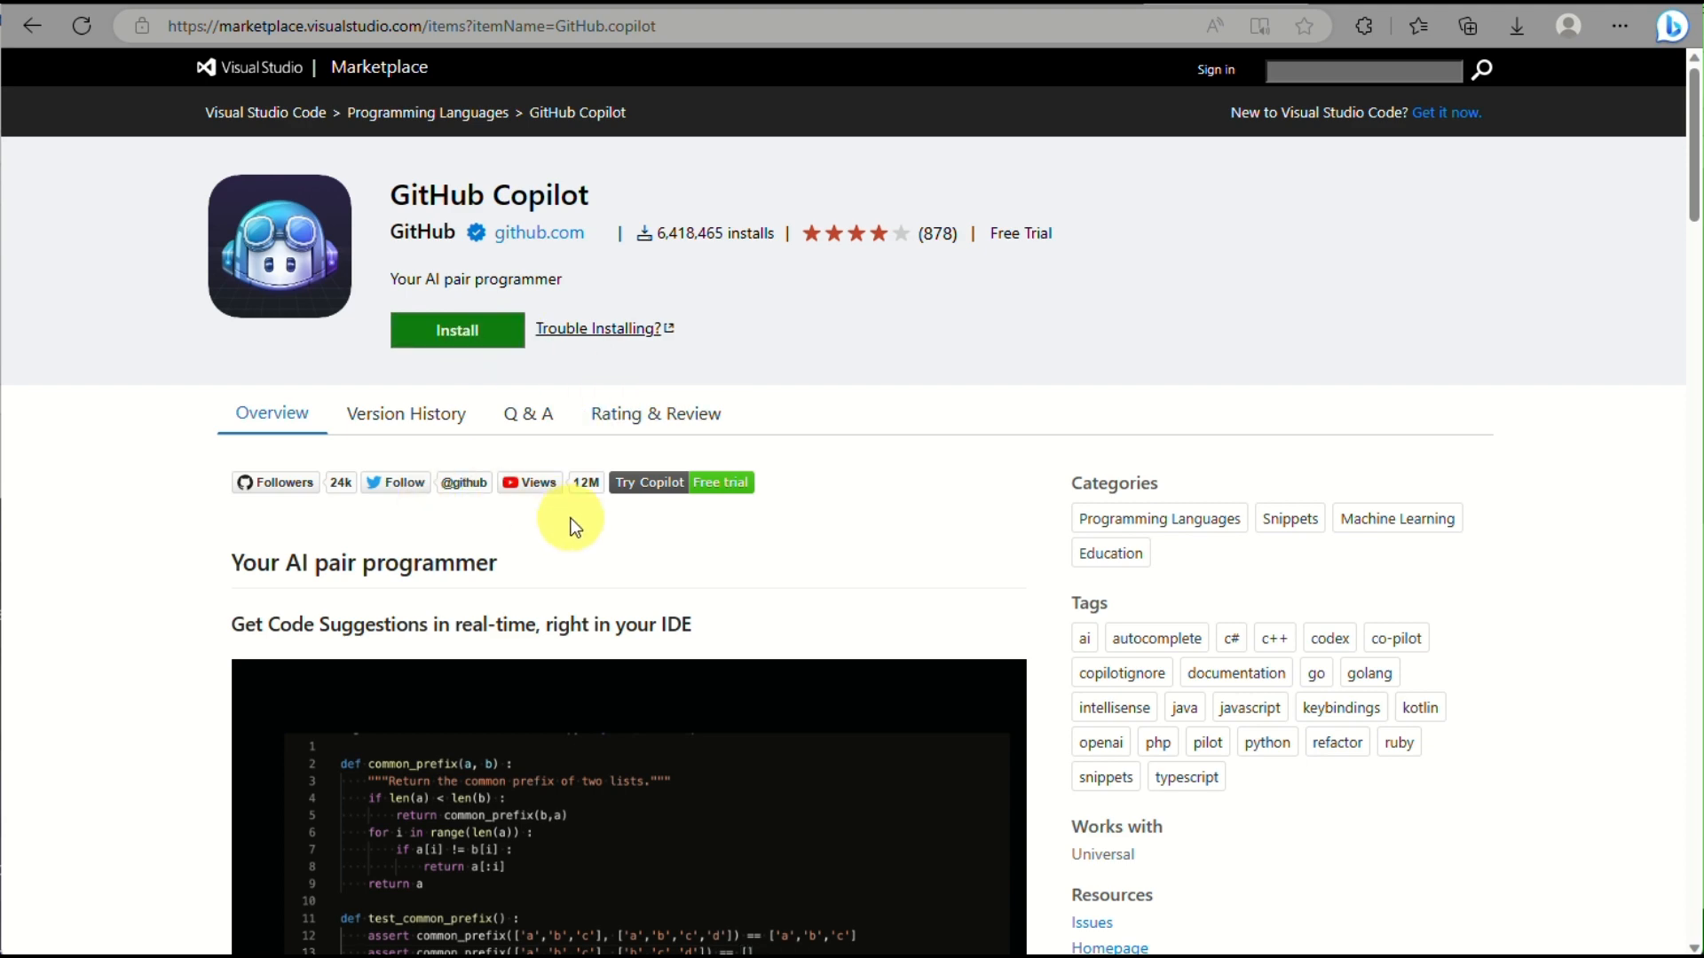
scroll("down", 3)
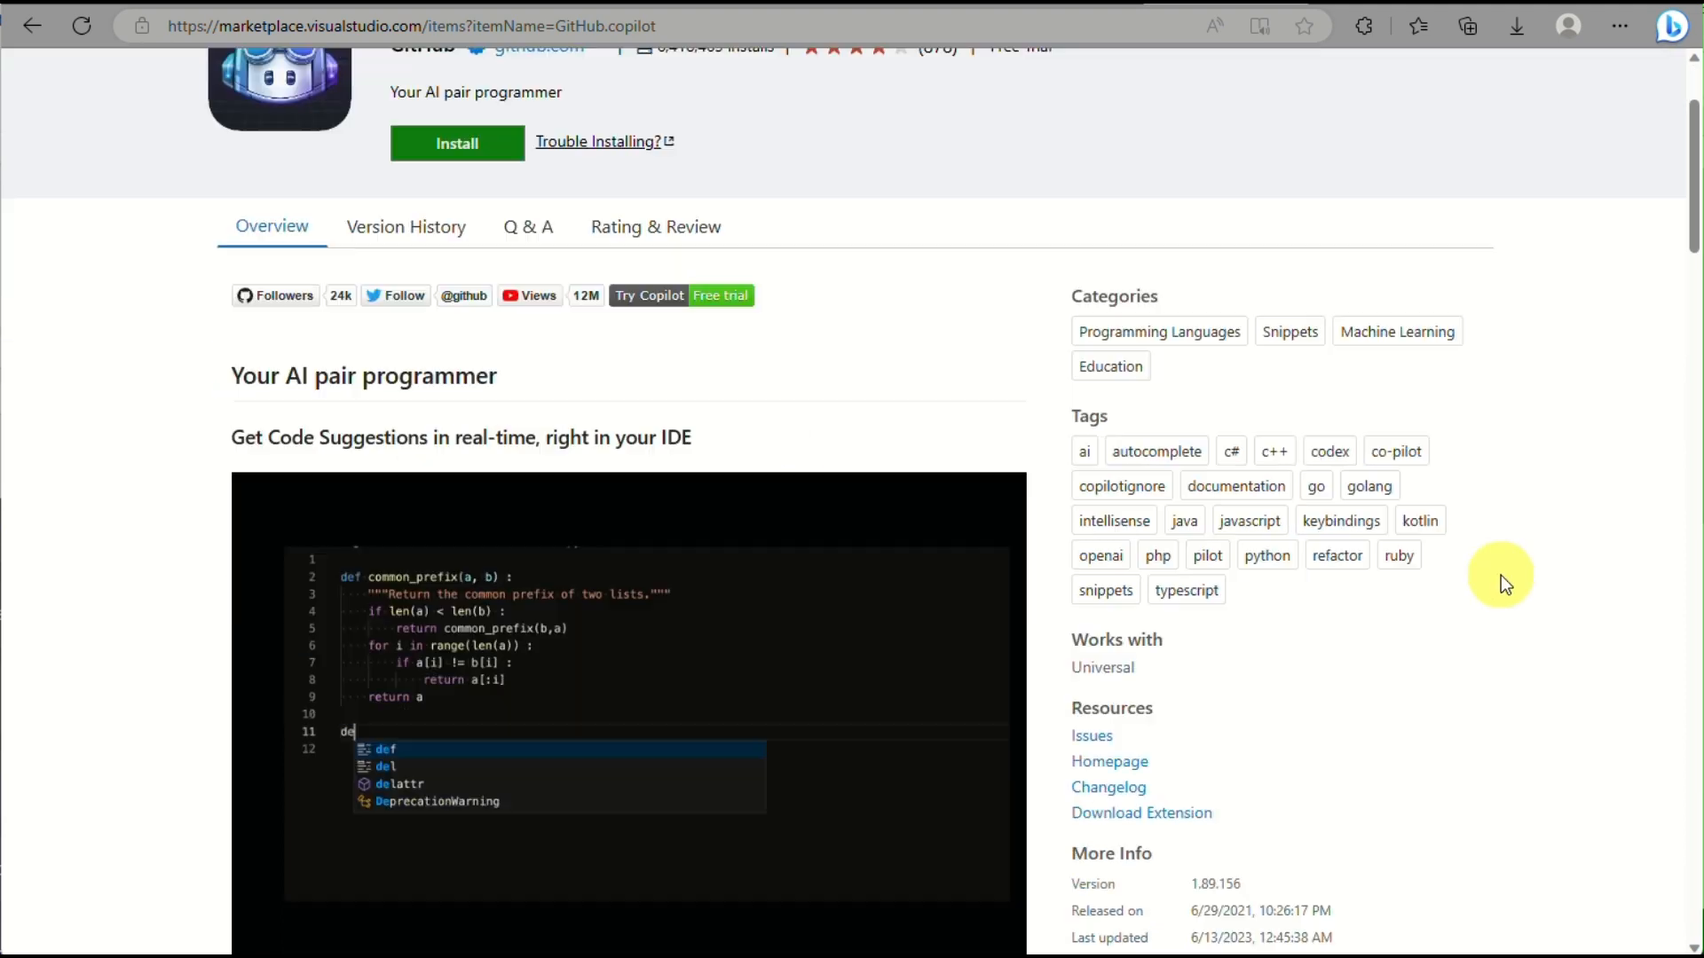
scroll("down", 3)
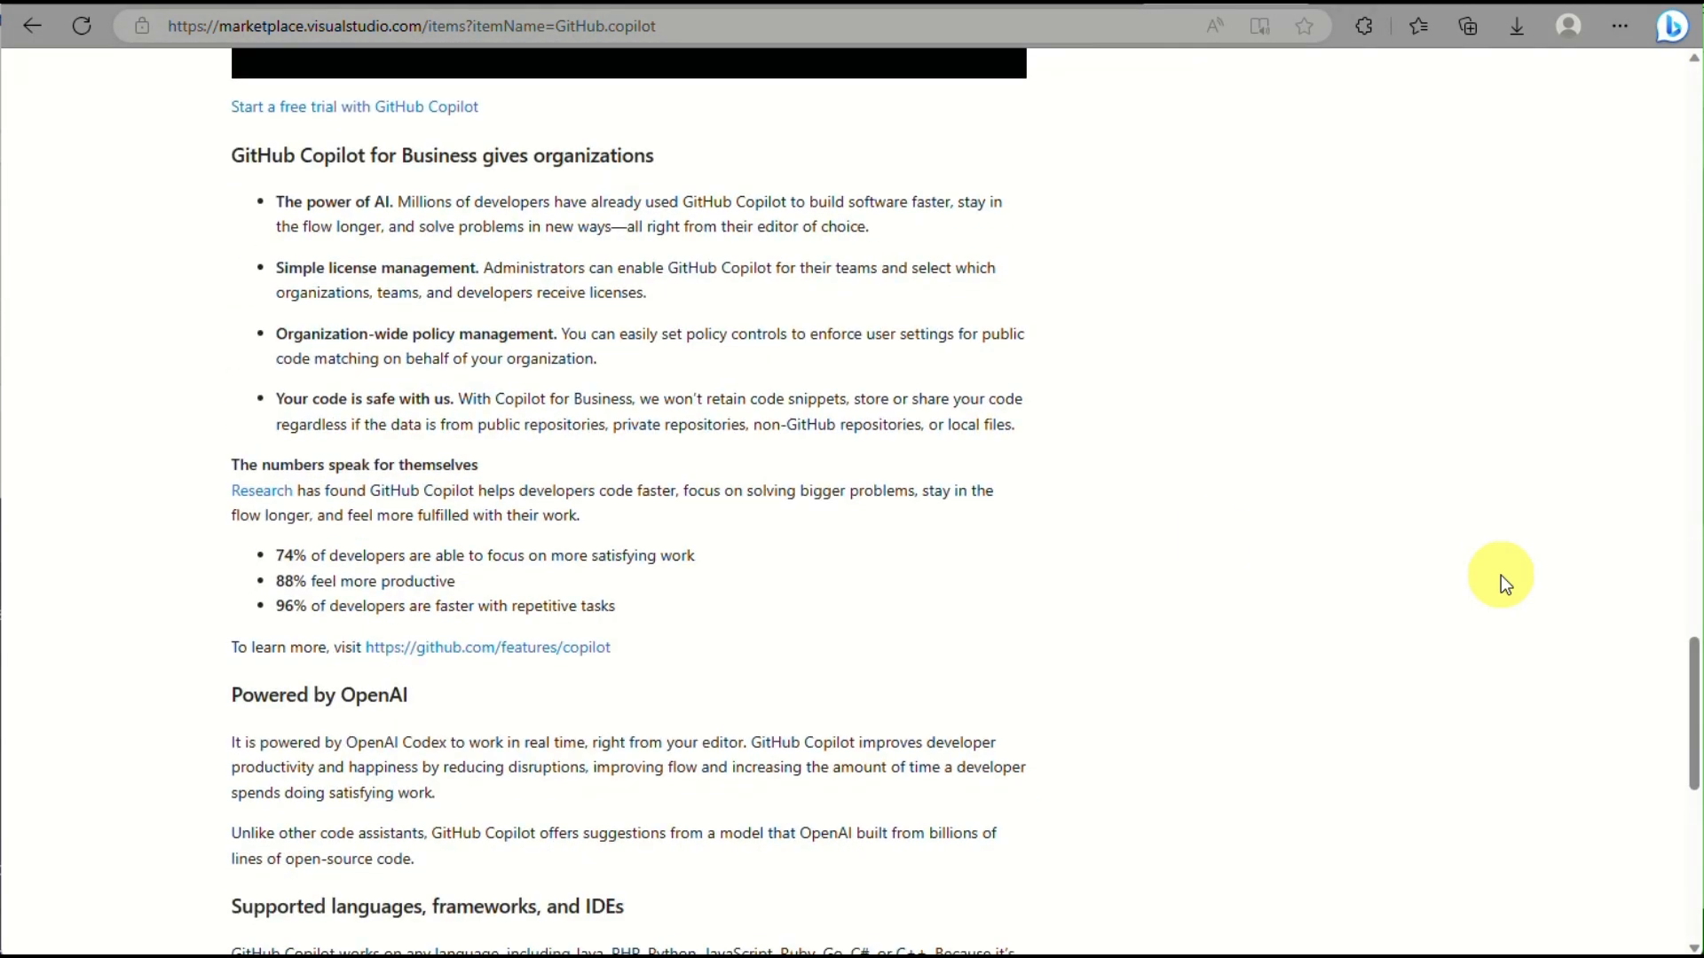
scroll("up", 3)
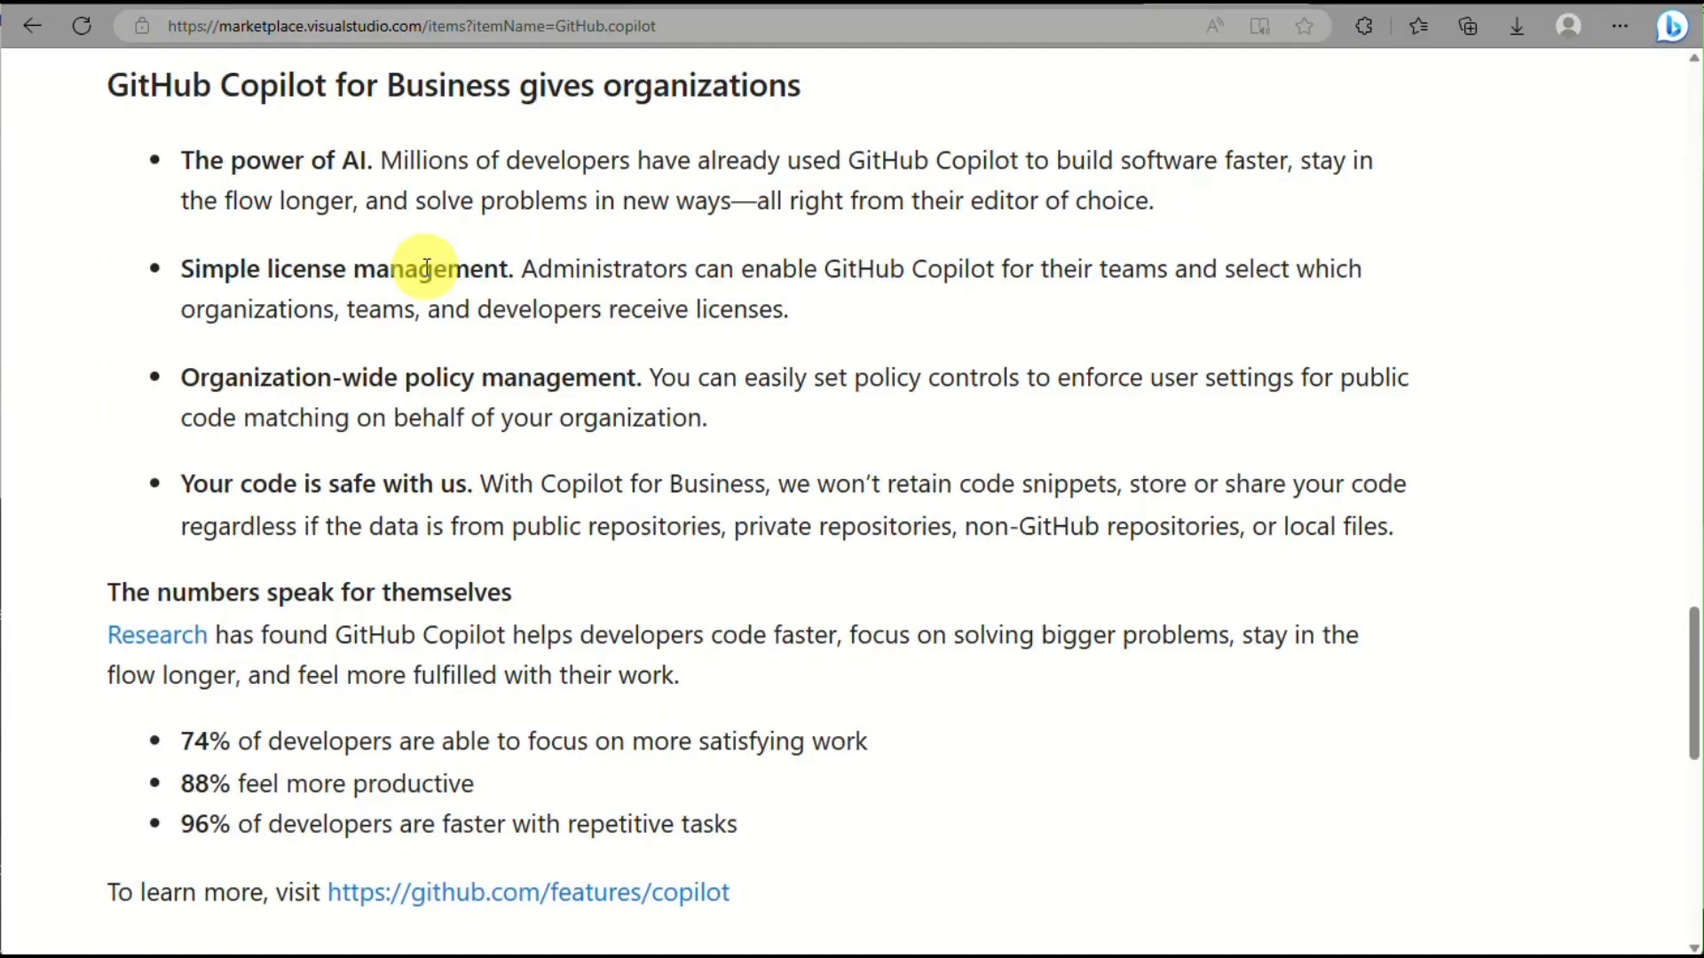
scroll("down", 3)
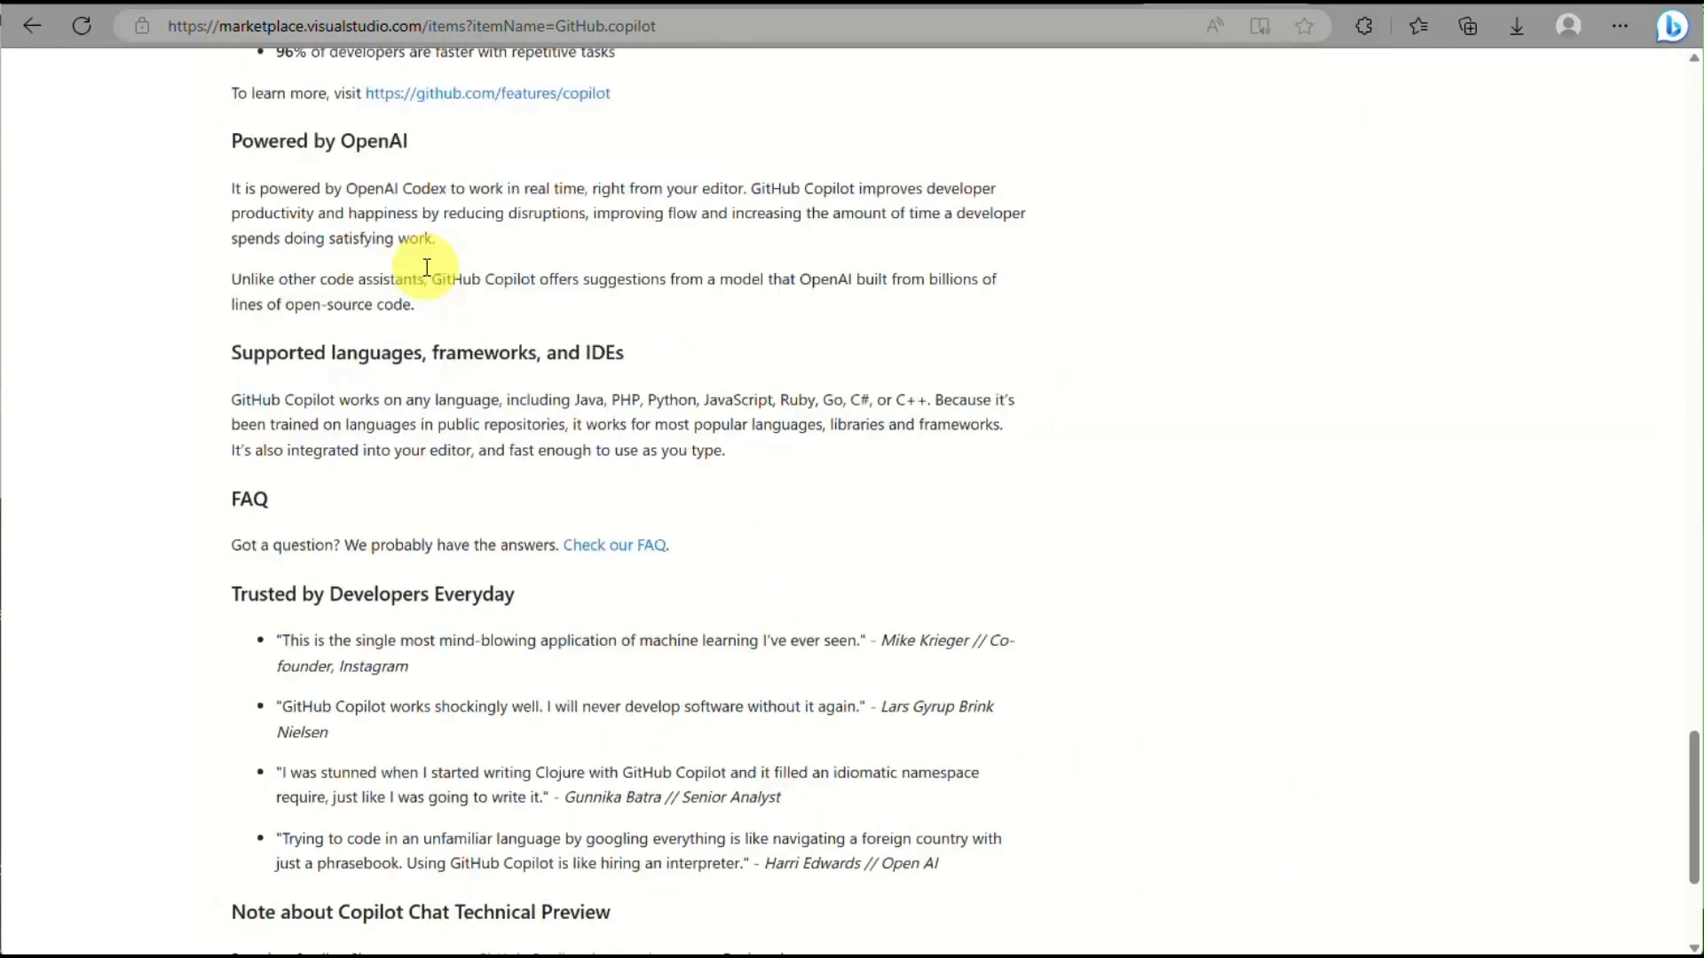
scroll("down", 3)
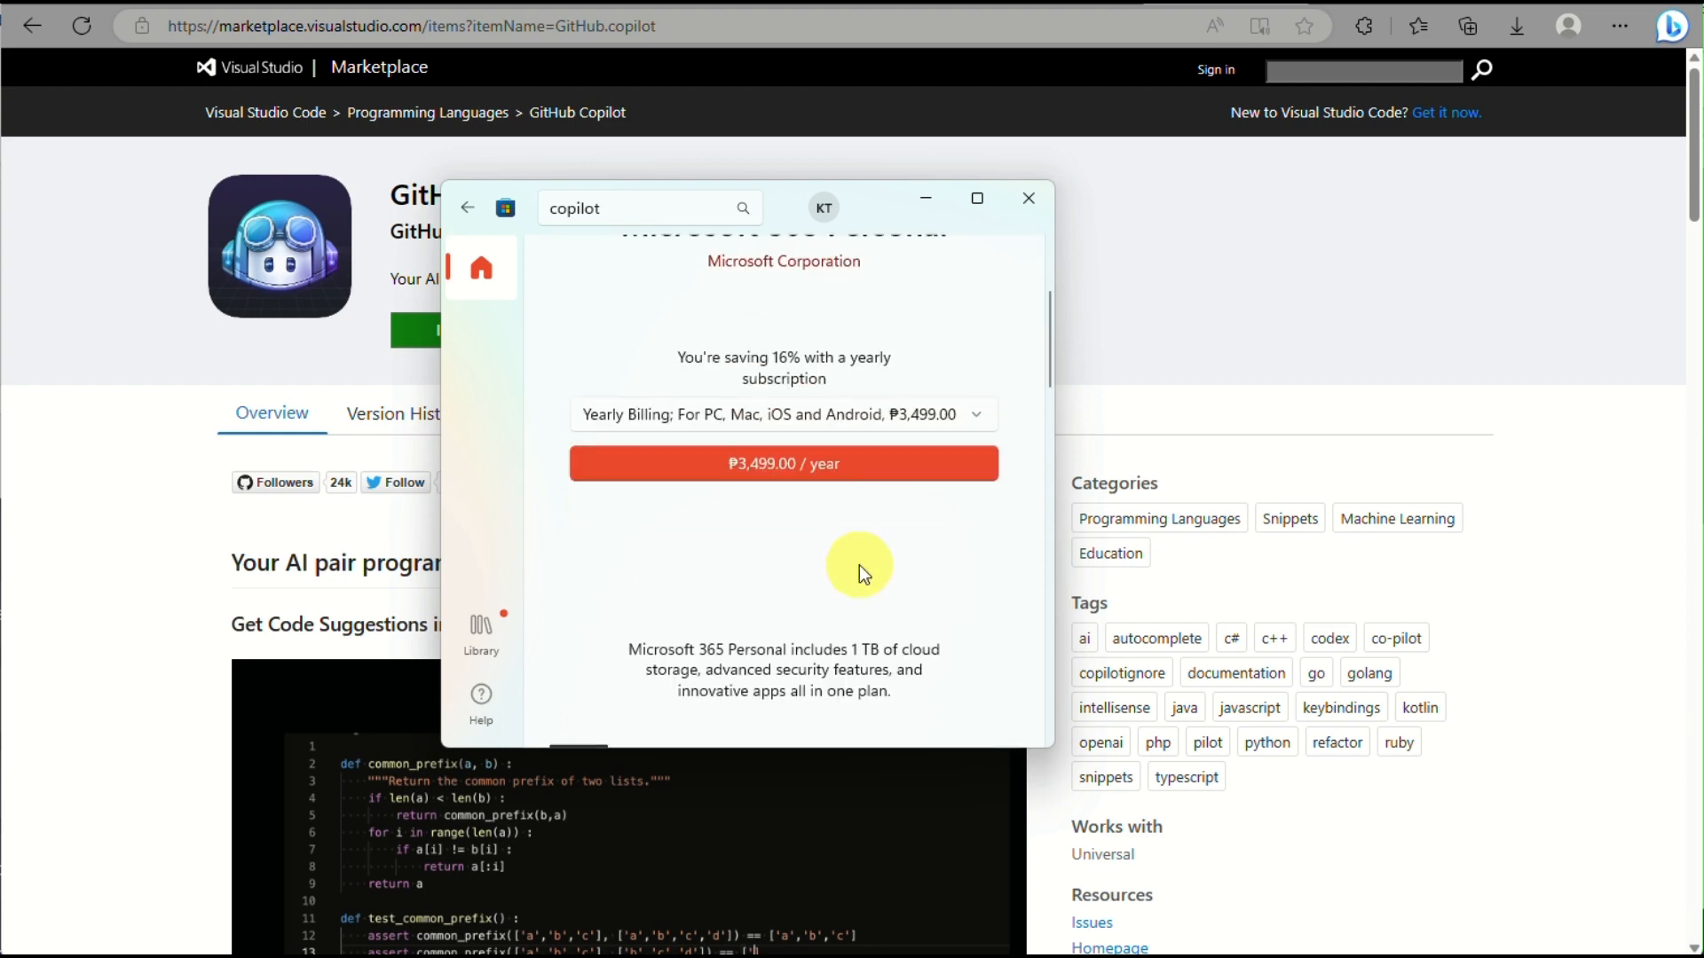
Step: Scroll the Microsoft 365 Personal Store page back to its title and yearly plan
scroll("down", 3)
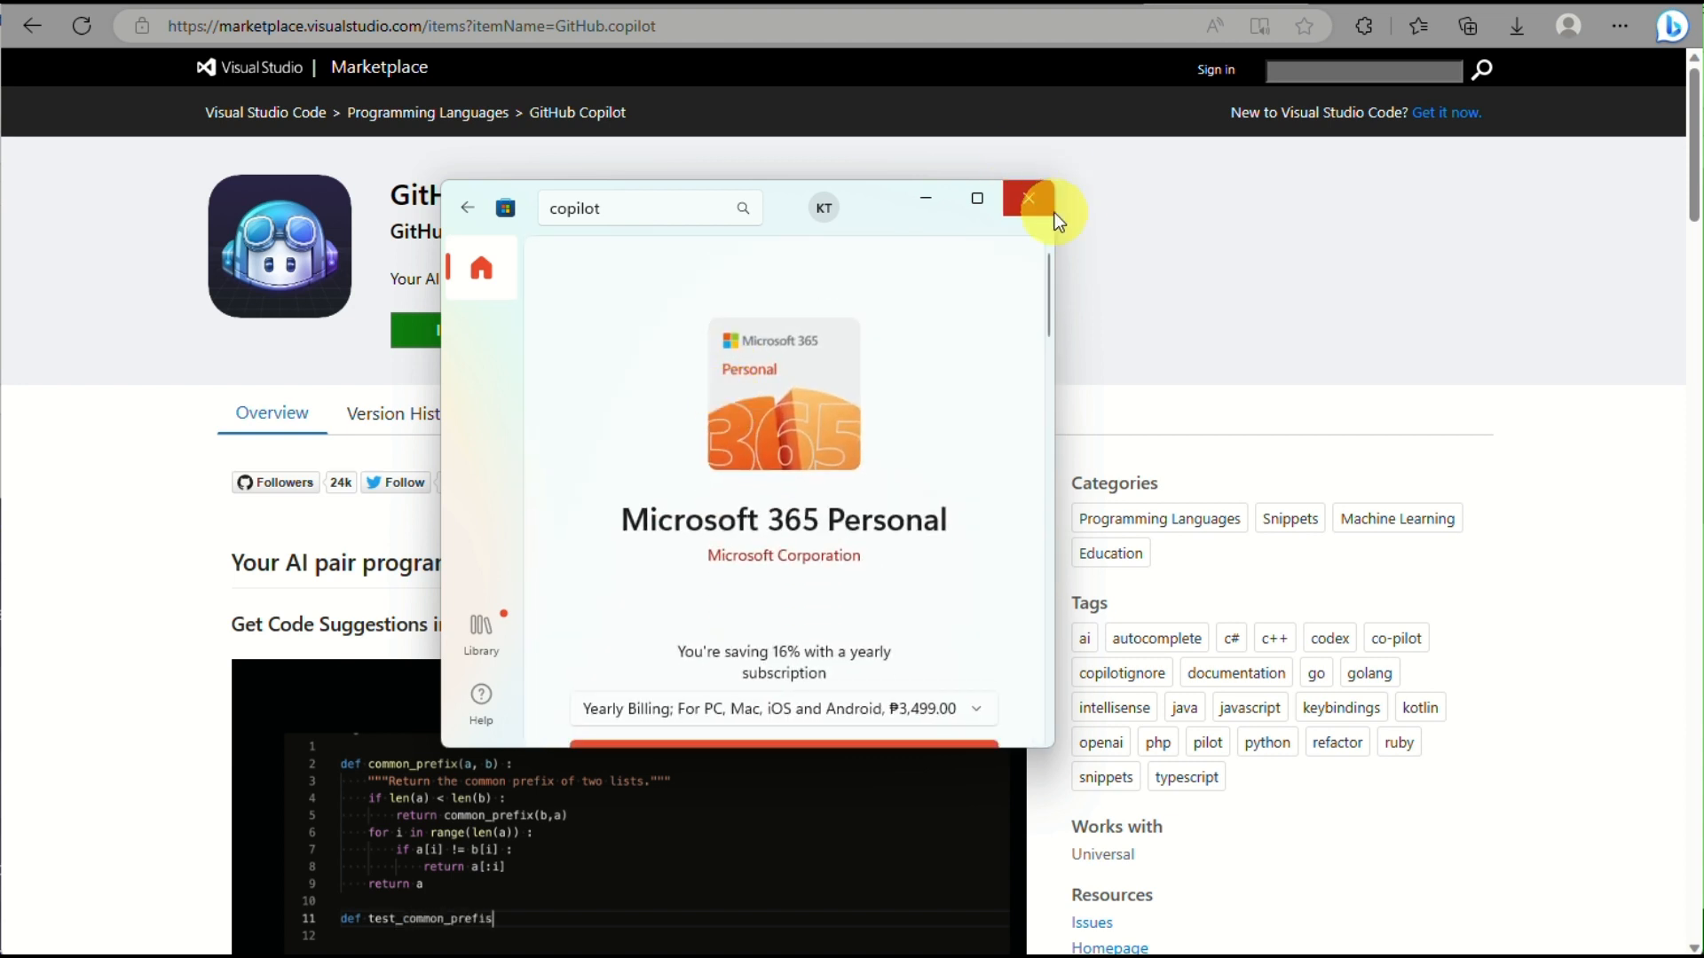
mouse_move(927, 447)
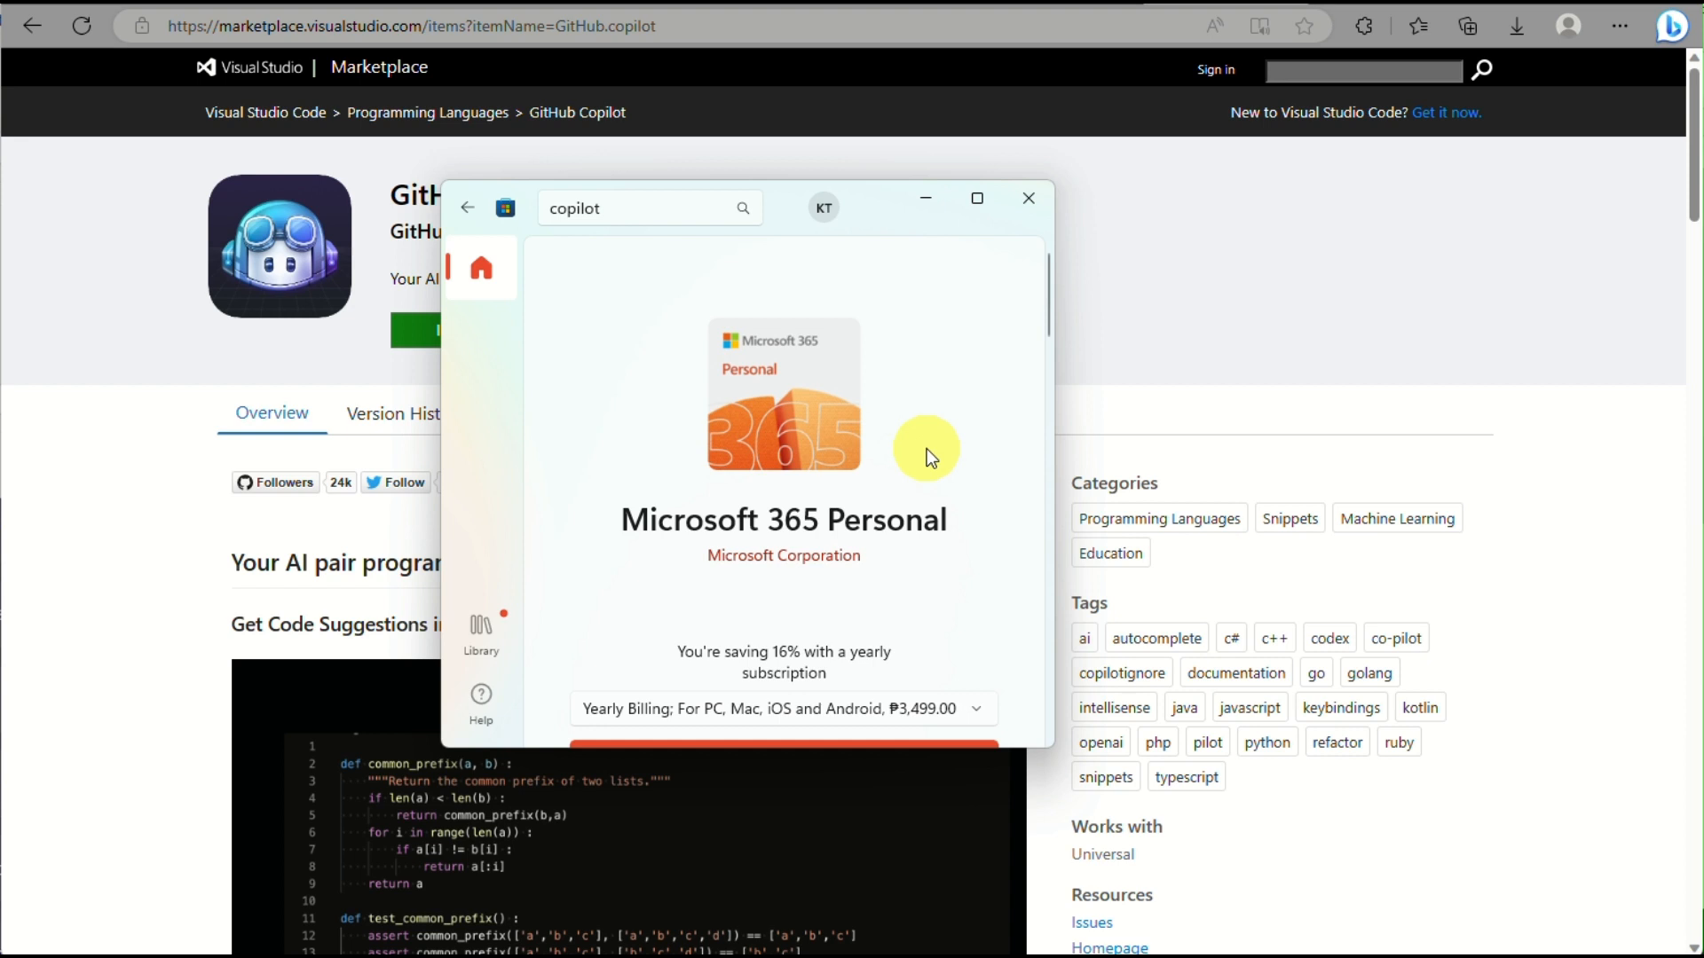